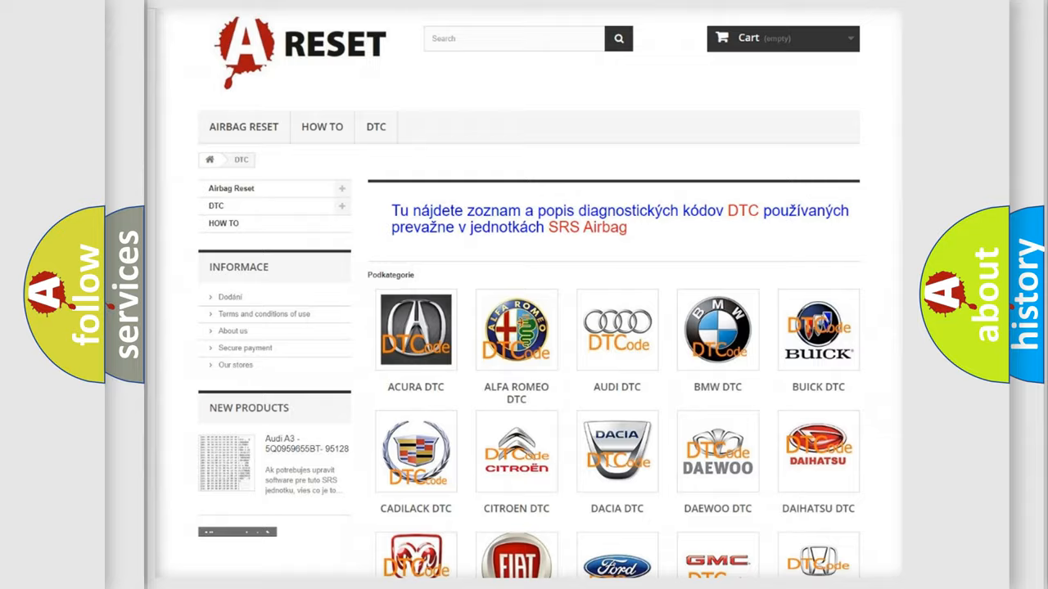
pyautogui.scroll(-3)
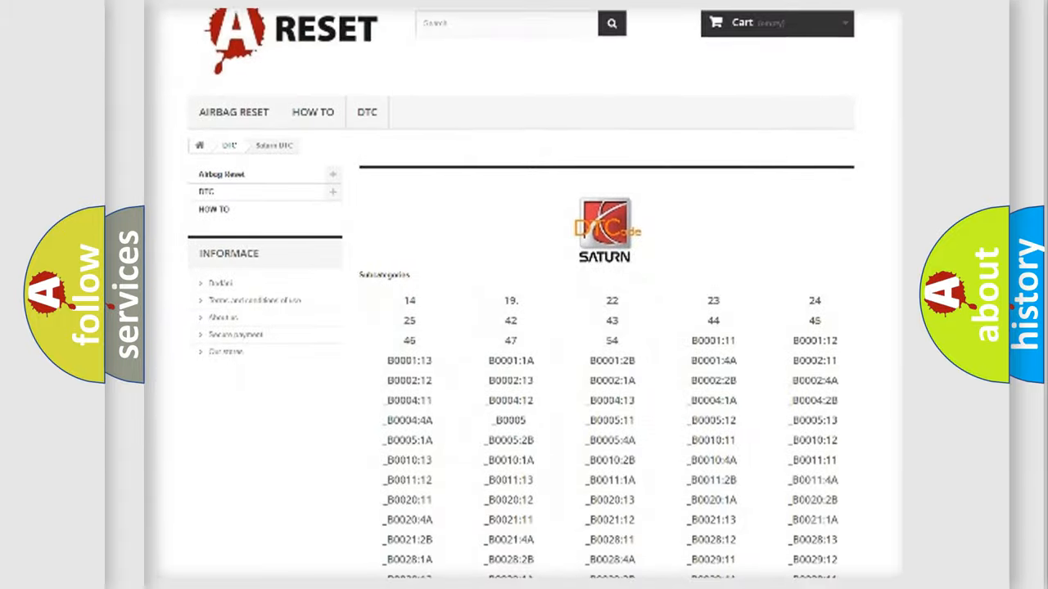
pyautogui.scroll(-3)
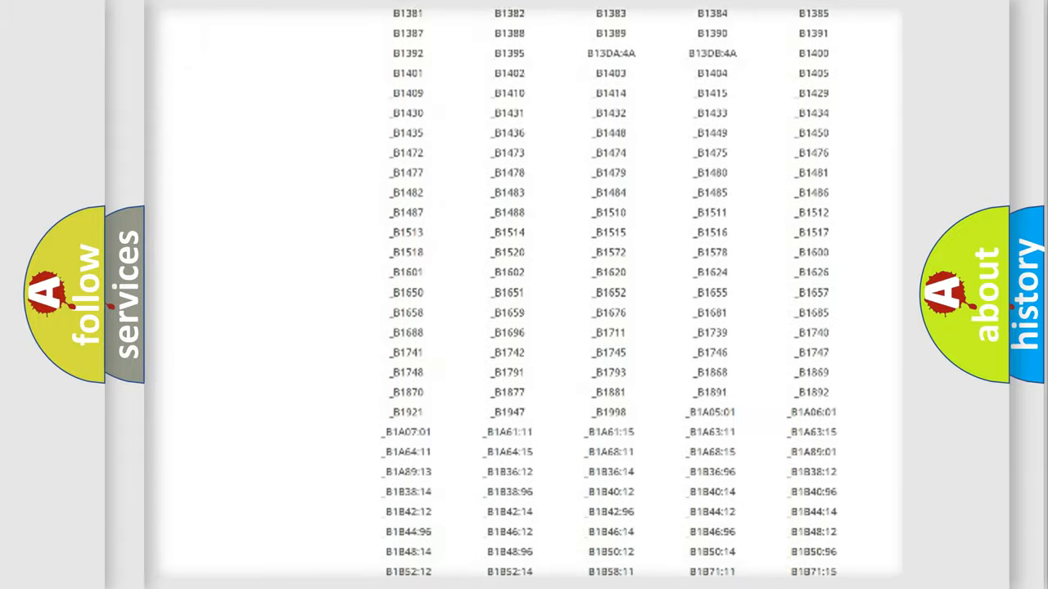